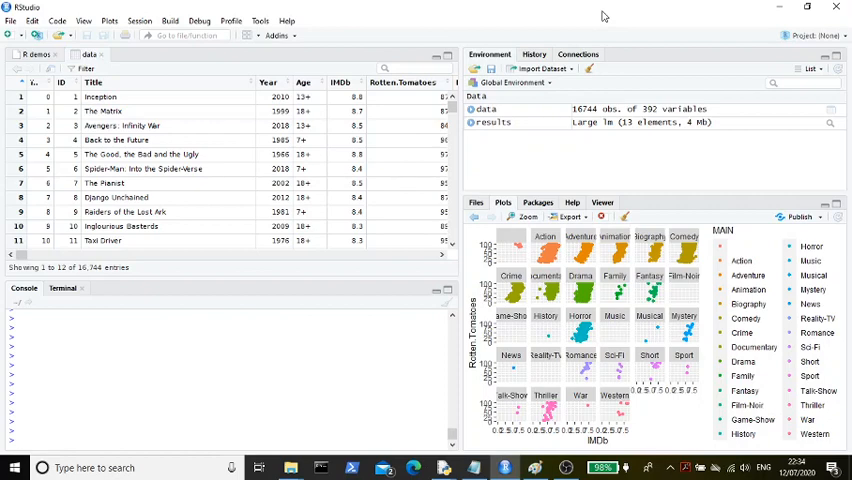
{"action": "mouse_move", "coordinate": [474, 443]}
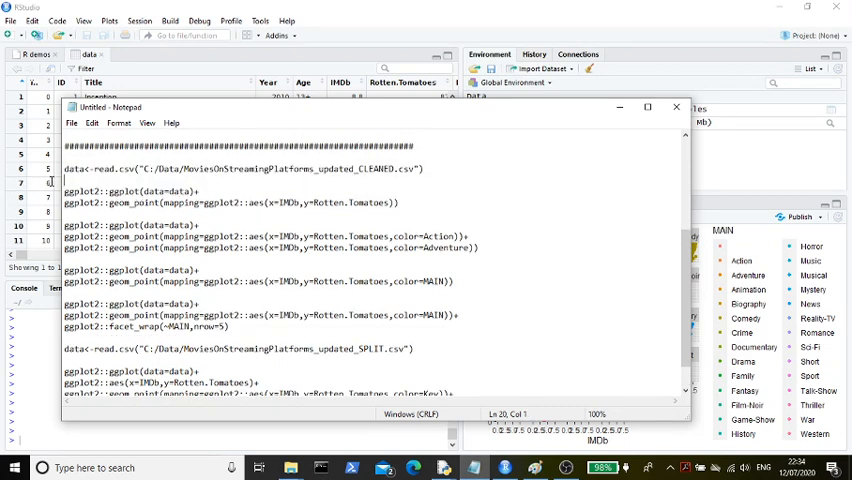
Step: Enter data<-read.csv(".../MoviesonStreamingPlatforms_updated_CLEANED.csv") at the R console from the Notepad notes
{"action": "triple_click", "coordinate": [240, 168]}
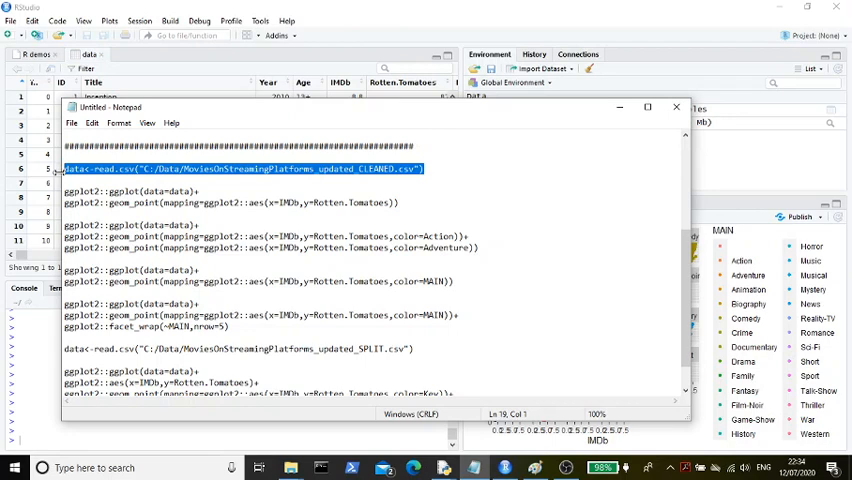
{"action": "left_click", "coordinate": [676, 107]}
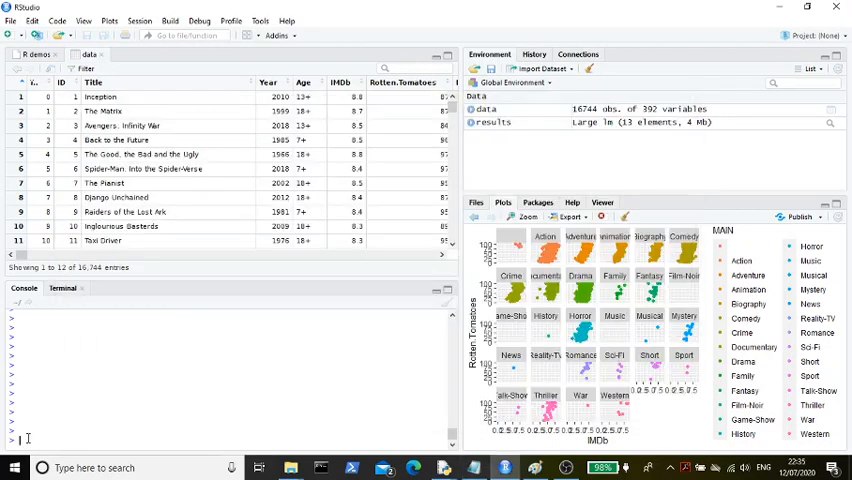
{"action": "type", "text": "data<-read.csv(\"C:/Data/MoviesonStreamingPlatforms_updated_CLEANED.csv\")"}
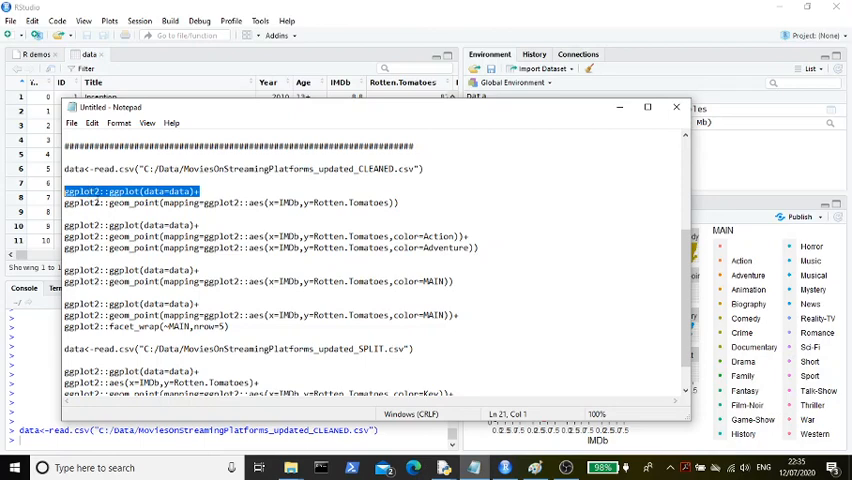
{"action": "left_click", "coordinate": [108, 191]}
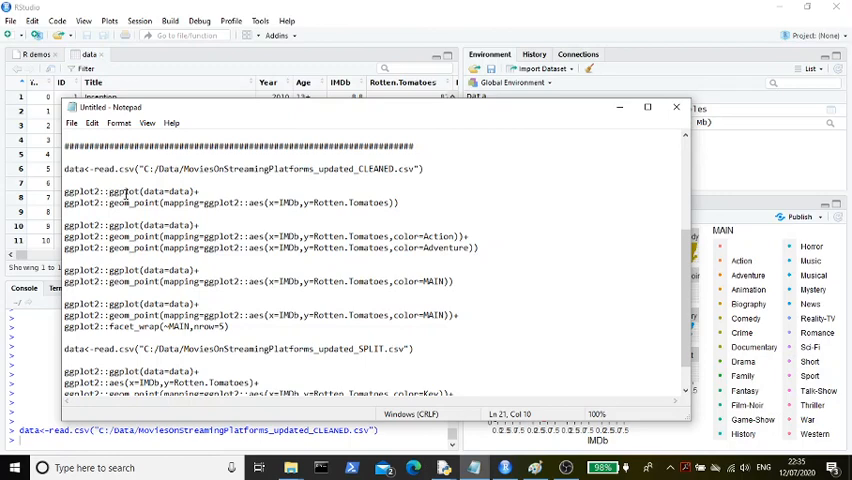
{"action": "scroll", "scroll_direction": "up", "scroll_amount": 3}
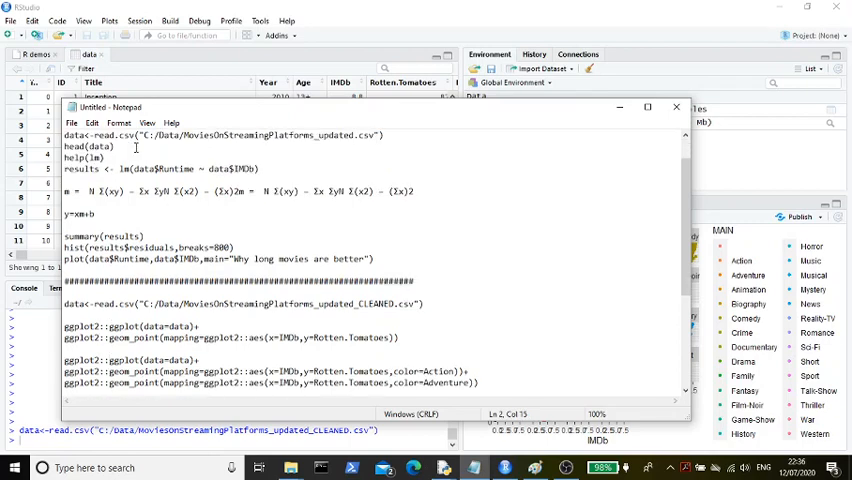
{"action": "scroll", "scroll_direction": "down", "scroll_amount": 3}
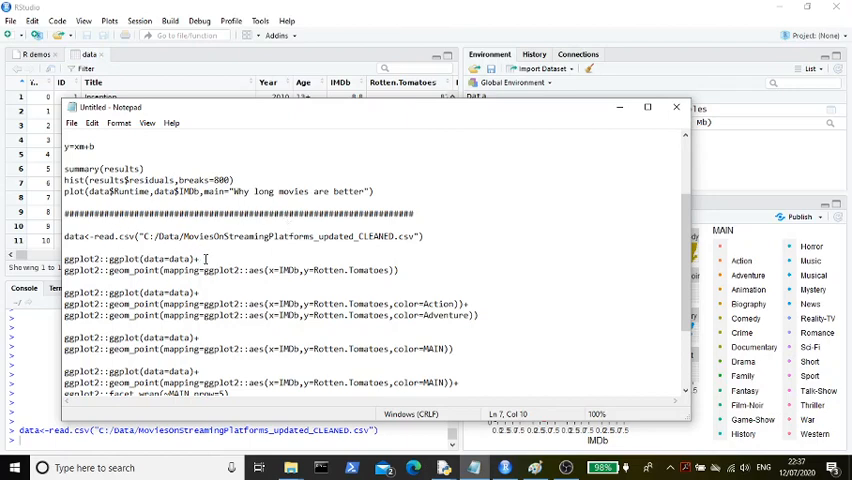
Step: Enter the ggplot2::ggplot(data=data)+ base line at the R console
{"action": "double_click", "coordinate": [170, 258]}
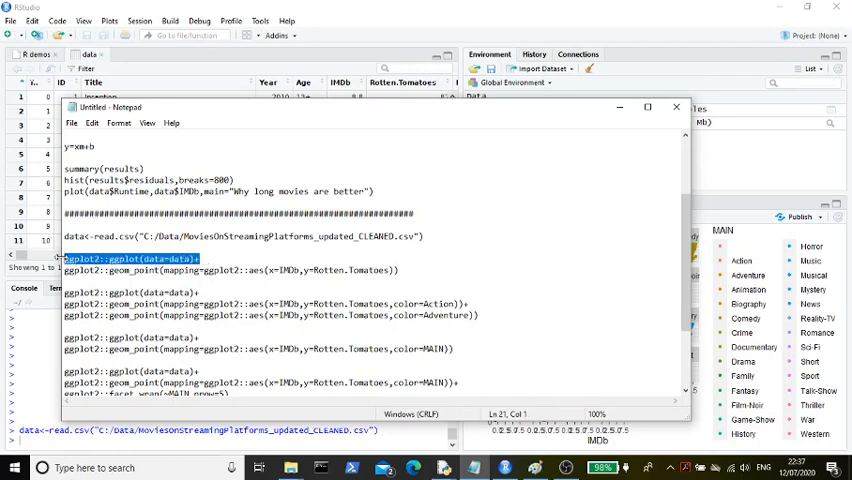
{"action": "left_click", "coordinate": [676, 107]}
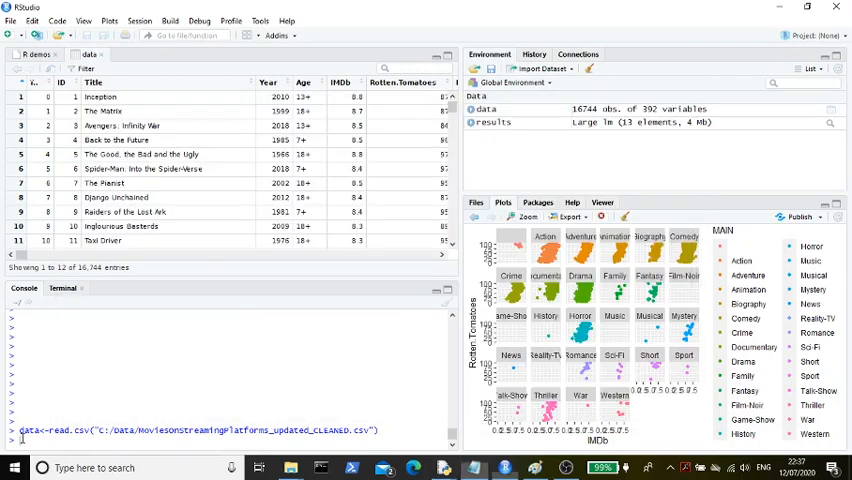
{"action": "type", "text": "ggplot2::ggplot(data=data)+"}
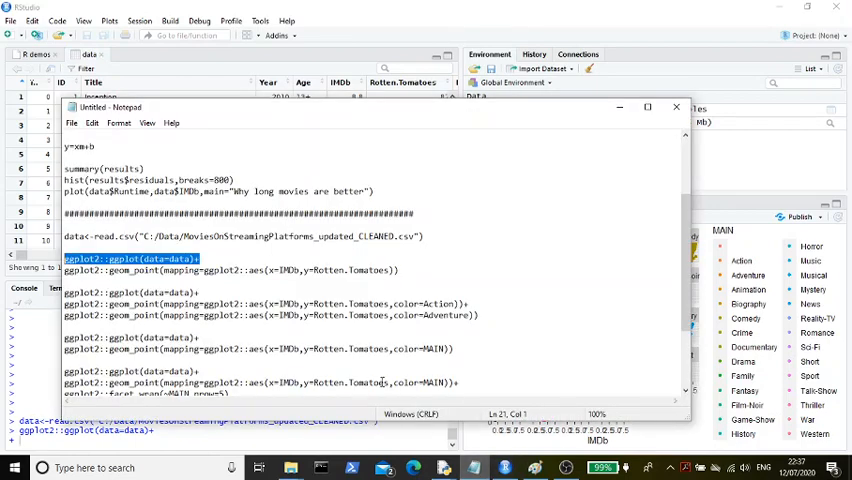
Step: Carry the IMDb versus Rotten.Tomatoes geom_point layer line over to the R console
{"action": "left_click", "coordinate": [244, 285]}
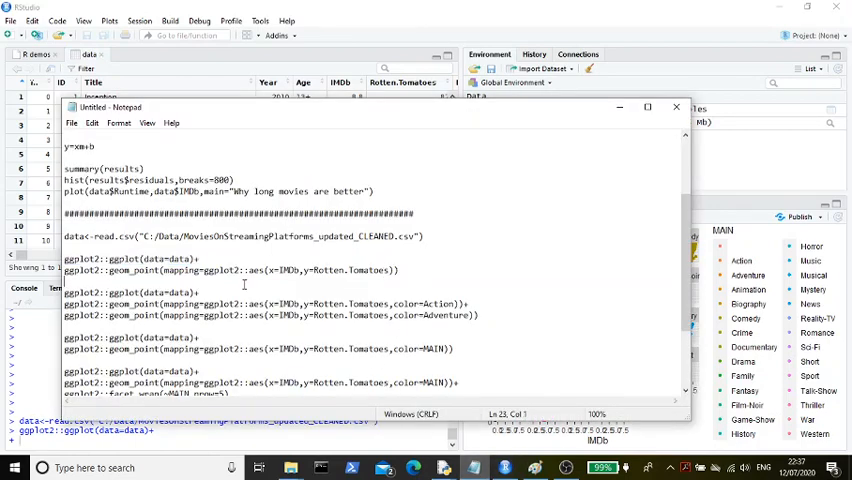
{"action": "triple_click", "coordinate": [230, 270]}
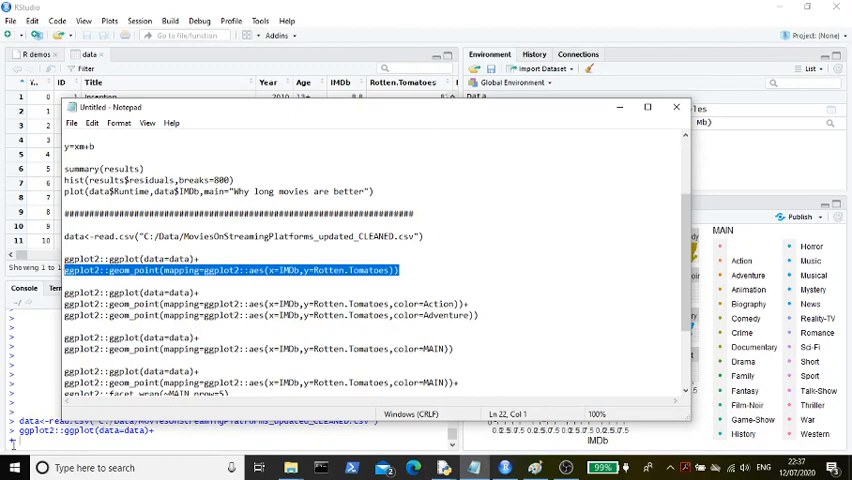
{"action": "left_click", "coordinate": [677, 107]}
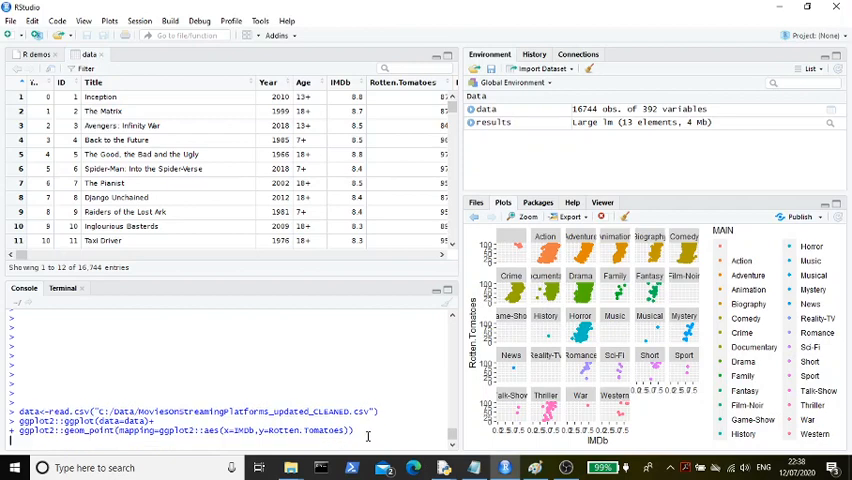
Step: Run the ggplot command to draw the IMDb versus Rotten Tomatoes scatter plot
{"action": "key", "text": "Return"}
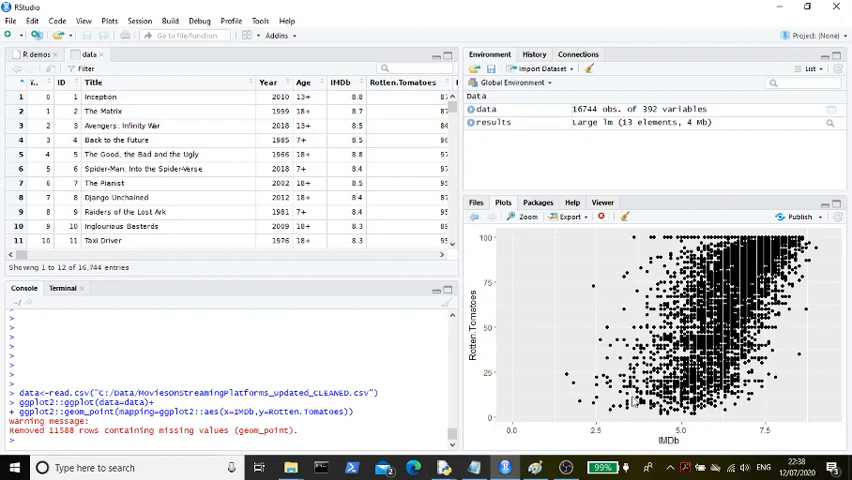
{"action": "mouse_move", "coordinate": [580, 387]}
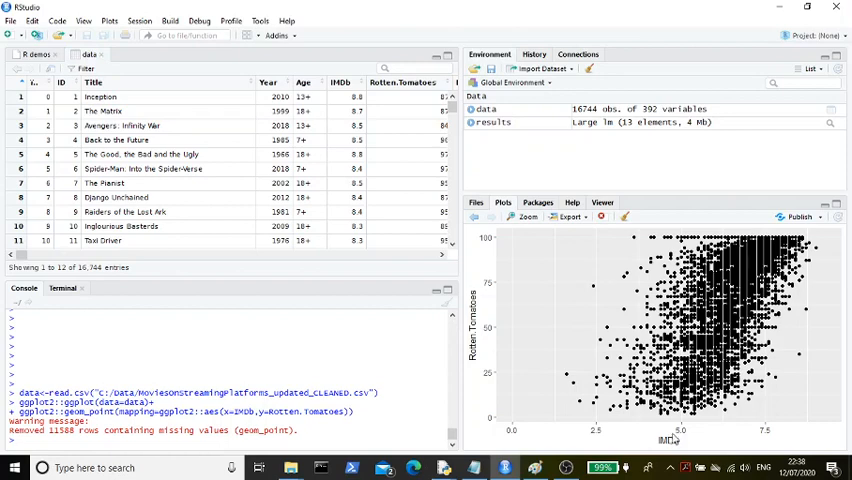
{"action": "mouse_move", "coordinate": [603, 373]}
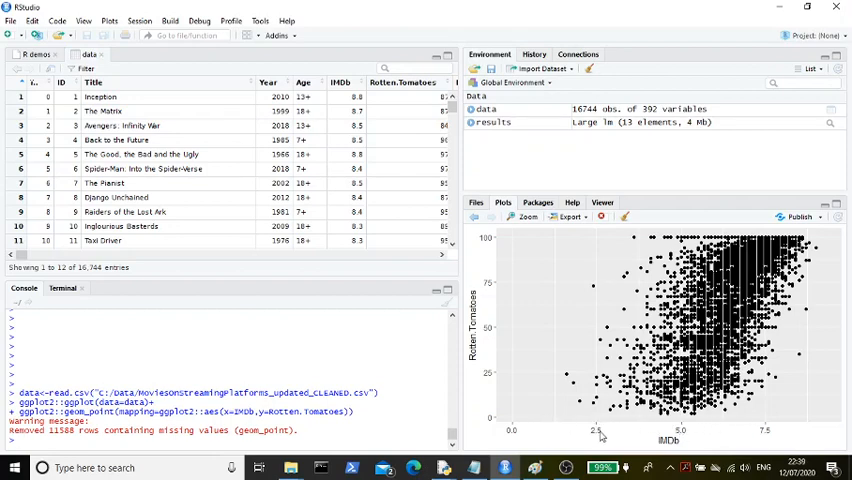
{"action": "mouse_move", "coordinate": [824, 313]}
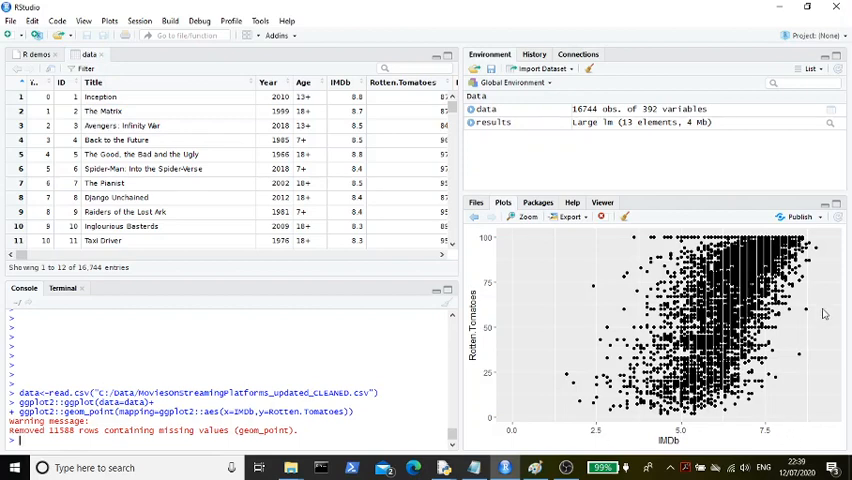
{"action": "mouse_move", "coordinate": [807, 369]}
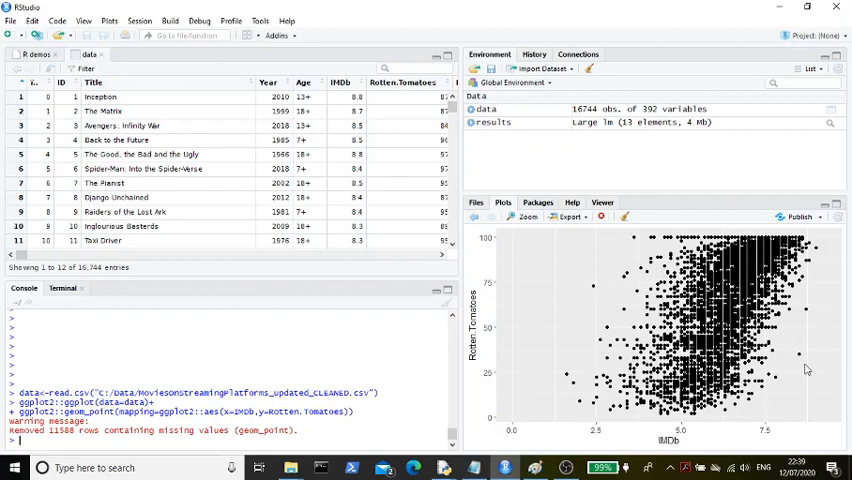
{"action": "mouse_move", "coordinate": [529, 248]}
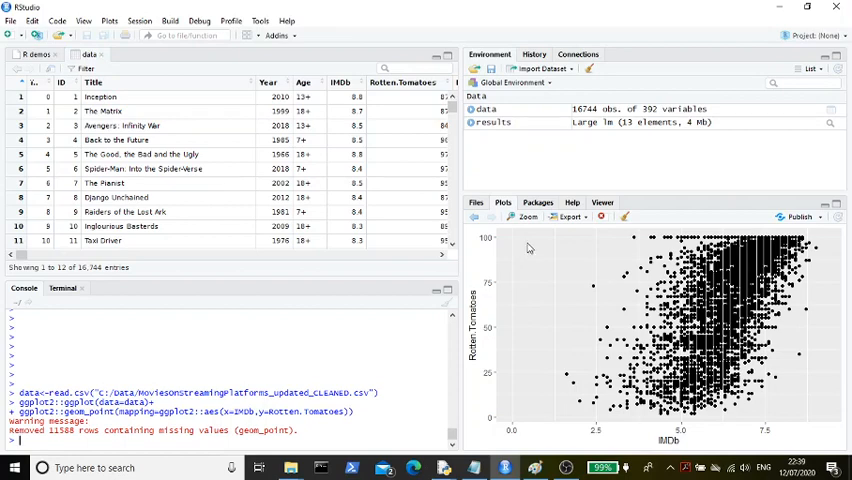
{"action": "mouse_move", "coordinate": [610, 261]}
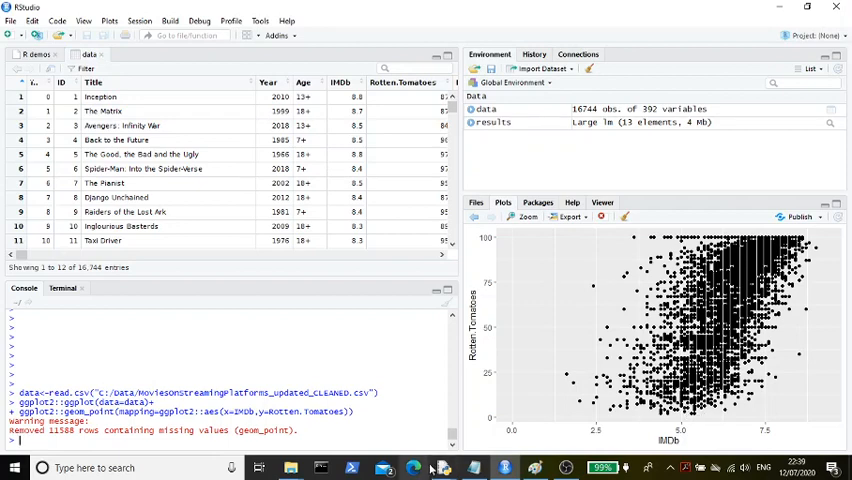
{"action": "mouse_move", "coordinate": [473, 467]}
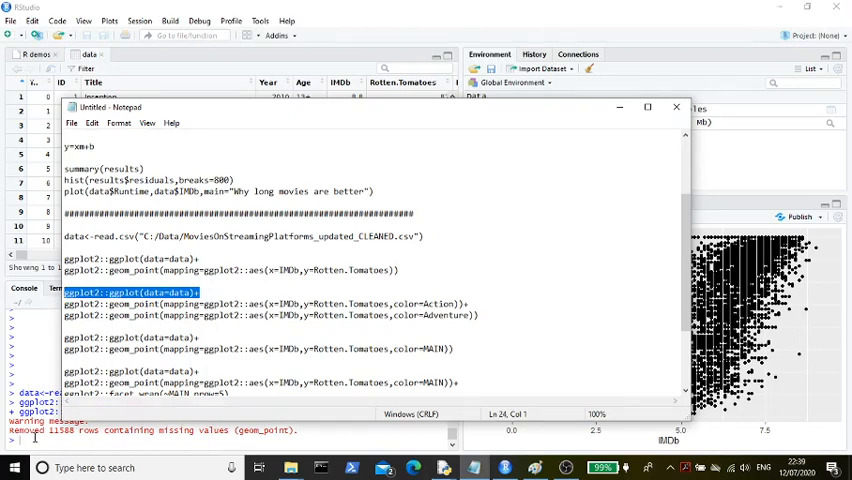
Step: Add the Action- and Adventure-coloured geom_point layers so the scatter shows red and blue points with a legend
{"action": "left_click", "coordinate": [676, 107]}
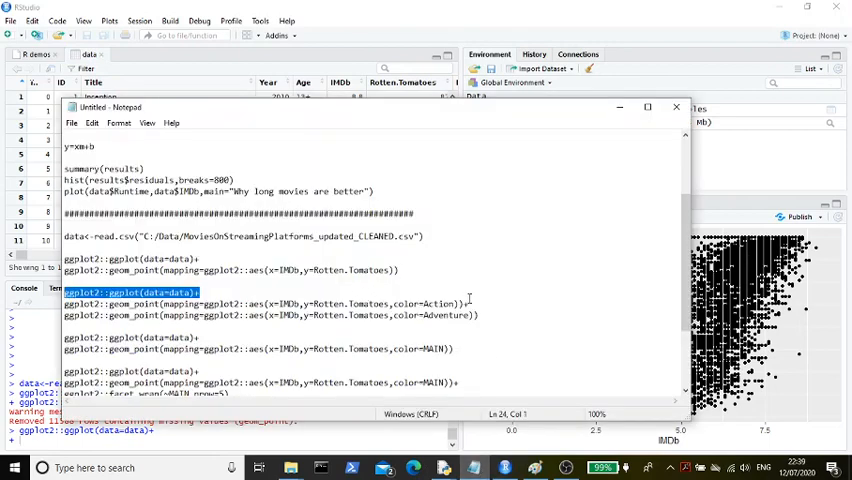
{"action": "left_click", "coordinate": [260, 304]}
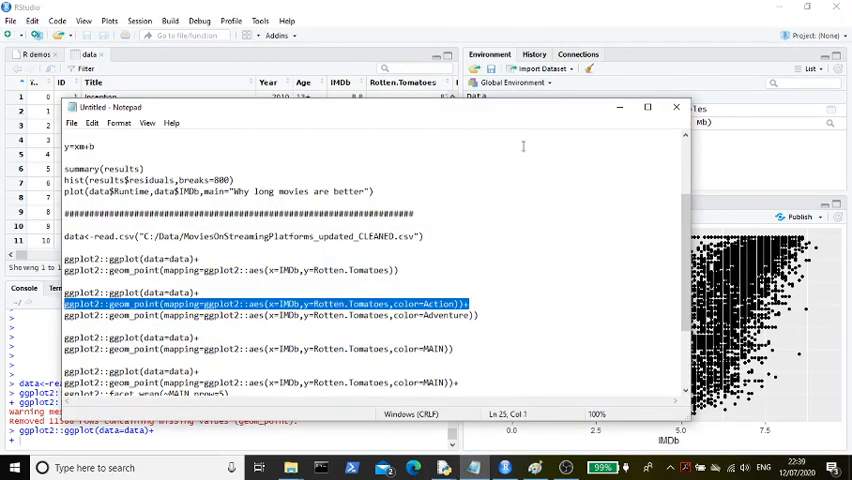
{"action": "left_click", "coordinate": [676, 107]}
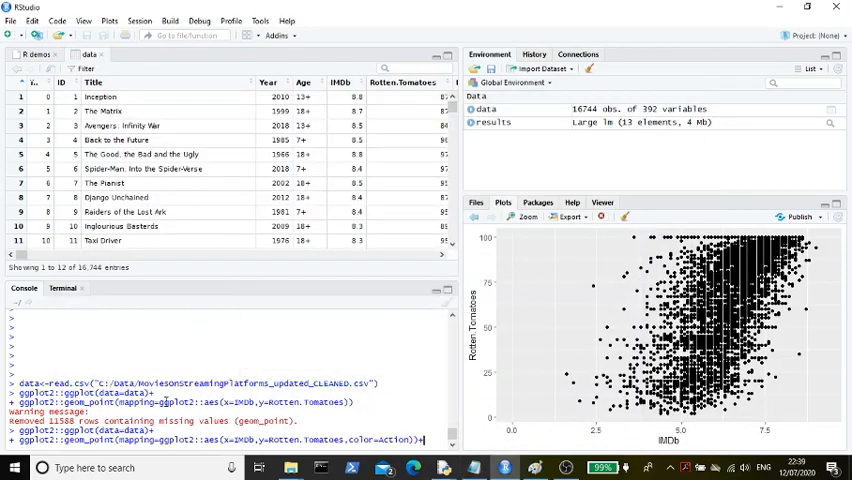
{"action": "key", "text": "Return"}
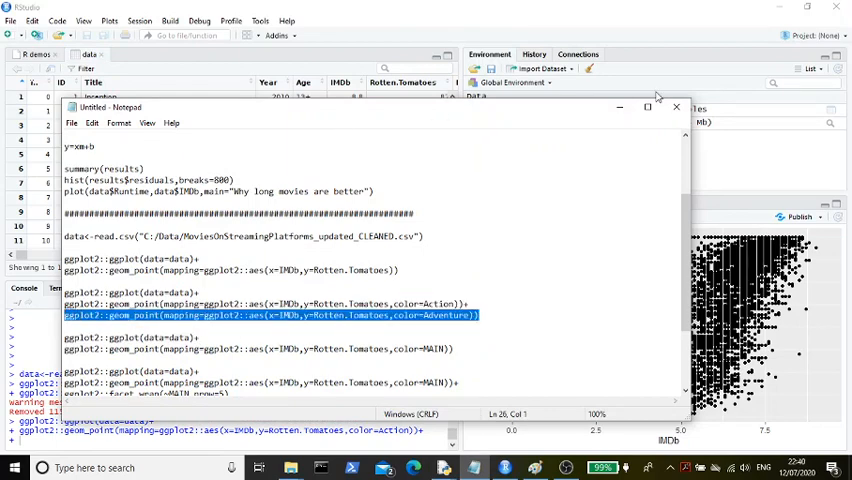
{"action": "left_click", "coordinate": [676, 107]}
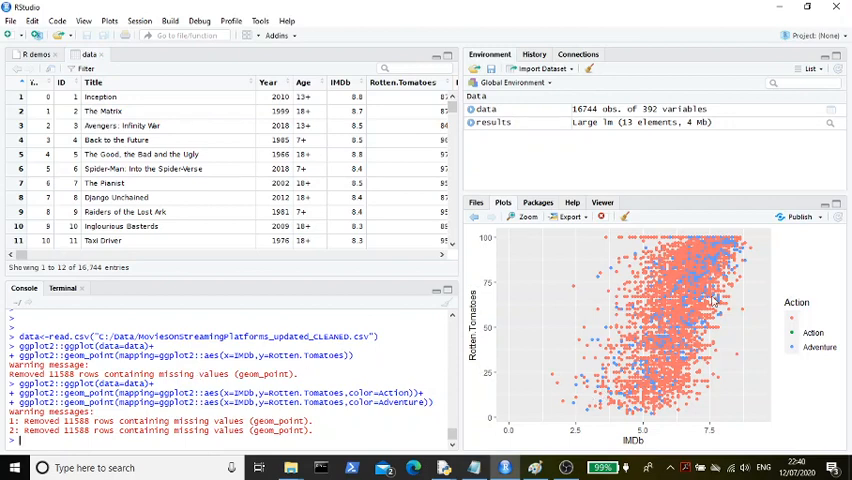
{"action": "mouse_move", "coordinate": [673, 271]}
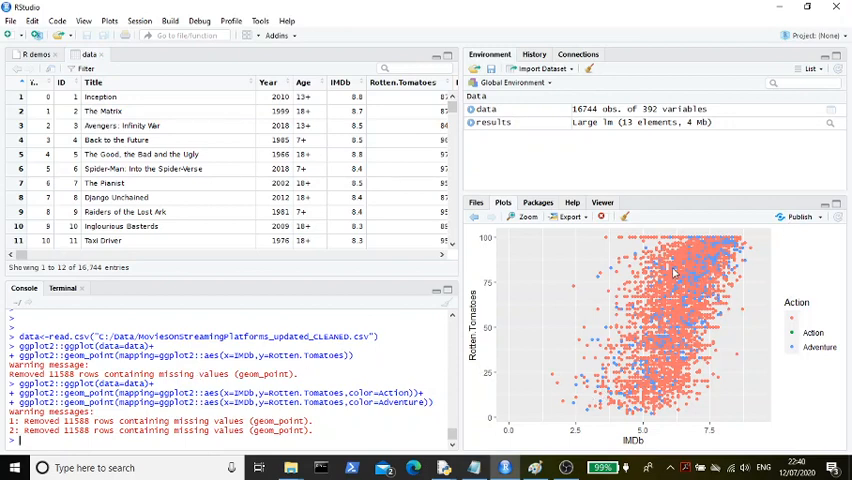
{"action": "mouse_move", "coordinate": [628, 385]}
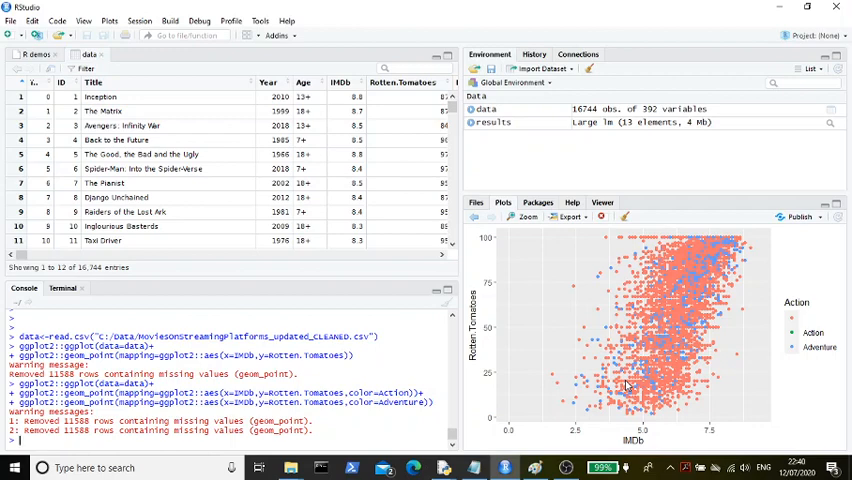
{"action": "mouse_move", "coordinate": [680, 258]}
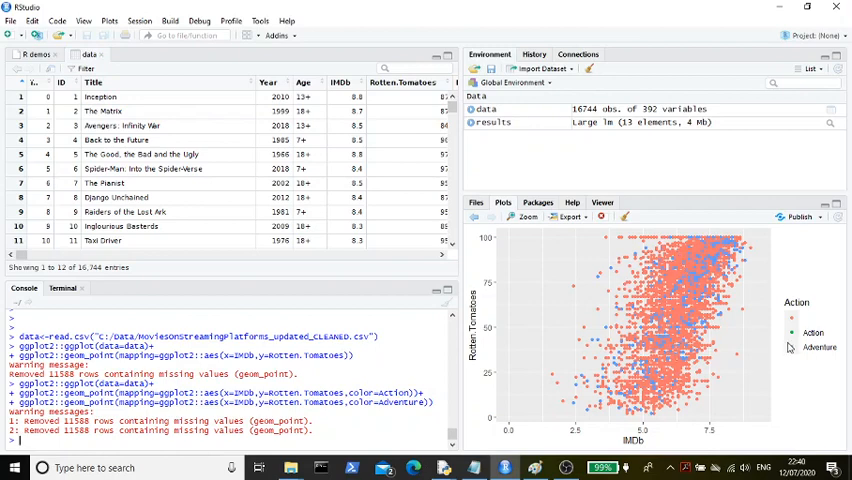
{"action": "mouse_move", "coordinate": [795, 348]}
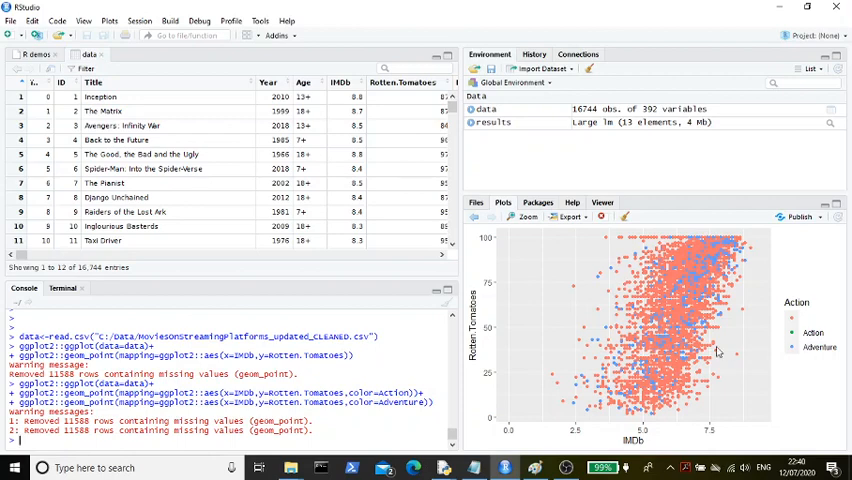
{"action": "mouse_move", "coordinate": [803, 350]}
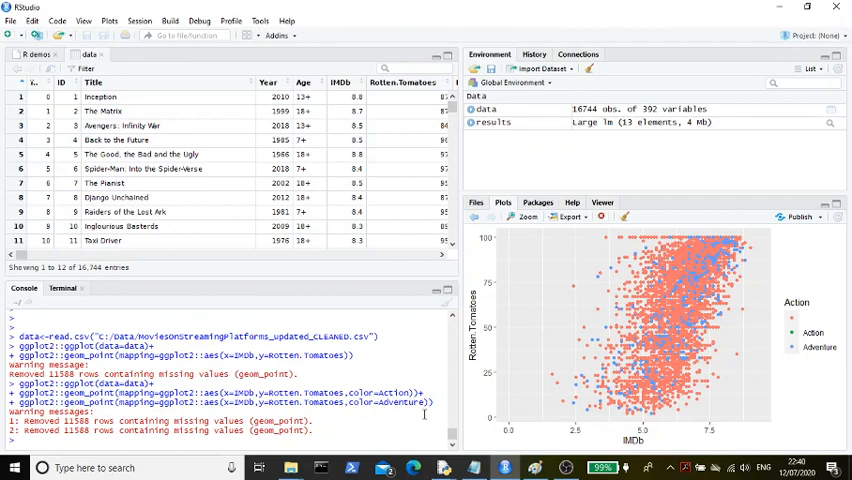
Step: Carry the ggplot(data=data)+ base line from the Notepad notes to the R console
{"action": "left_click", "coordinate": [474, 467]}
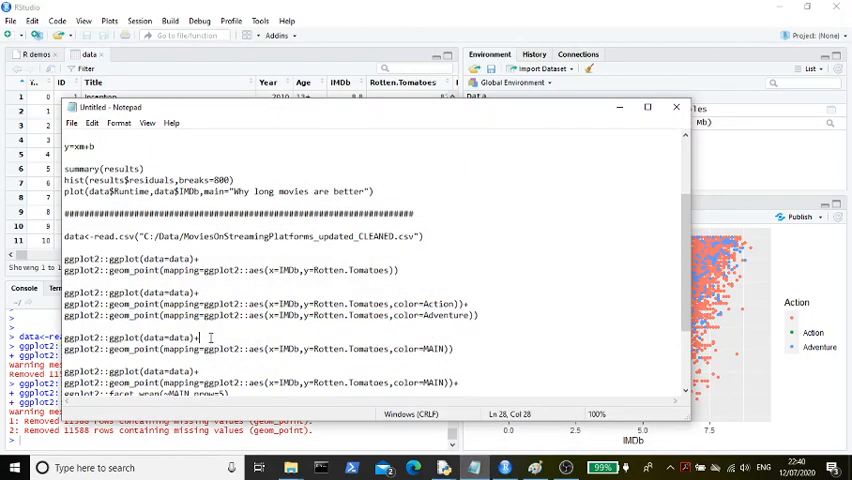
{"action": "triple_click", "coordinate": [130, 337]}
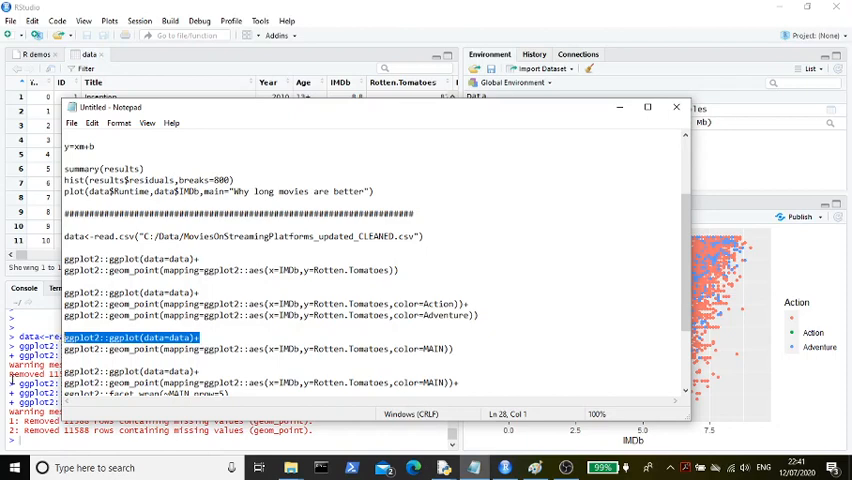
{"action": "left_click", "coordinate": [676, 107]}
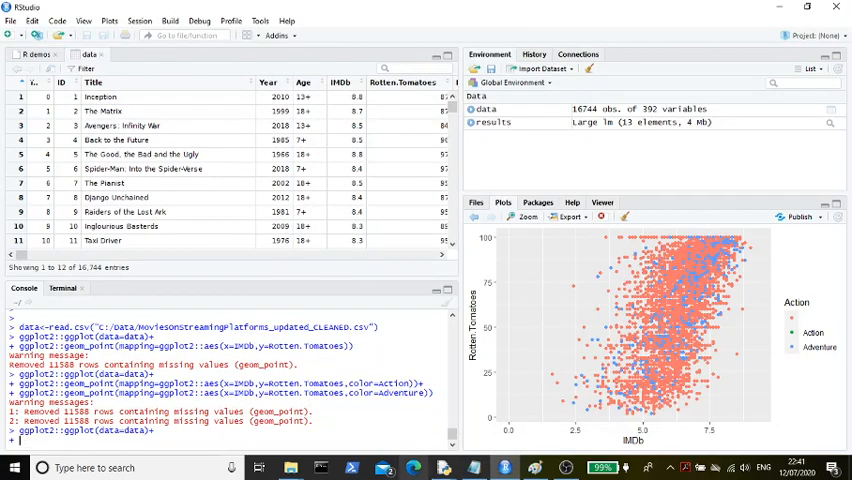
{"action": "mouse_move", "coordinate": [443, 467]}
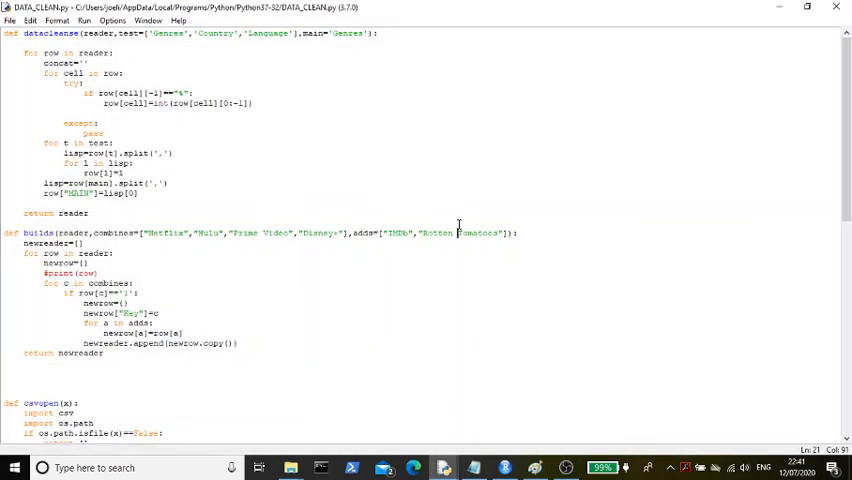
{"action": "mouse_move", "coordinate": [190, 128]}
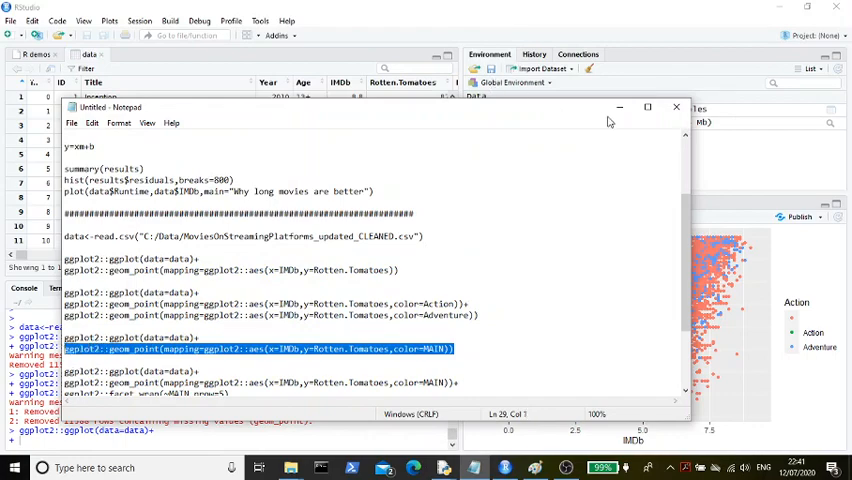
Step: Run the geom_point layer with color=MAIN so points are coloured by main genre
{"action": "left_click", "coordinate": [676, 107]}
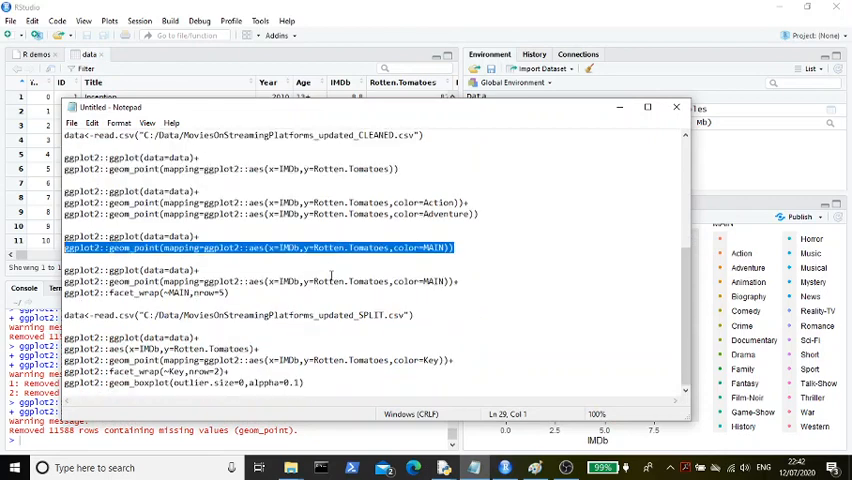
{"action": "mouse_move", "coordinate": [434, 317]}
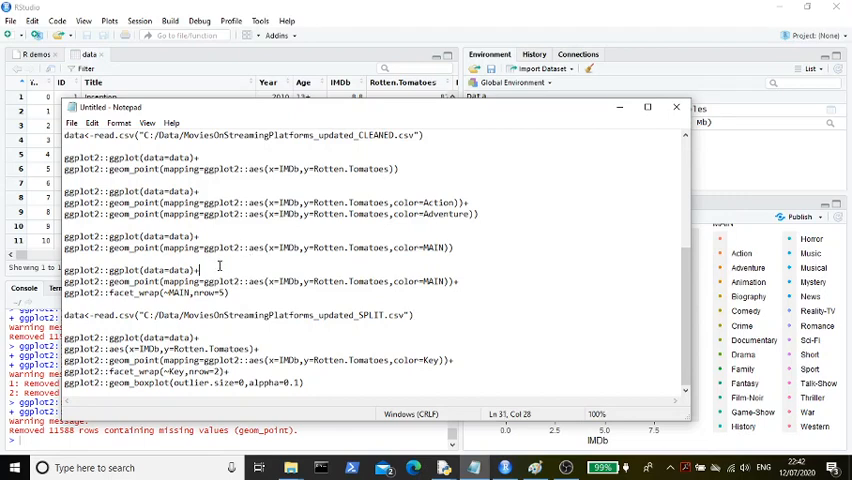
Step: Enter the ggplot base and MAIN-coloured geom_point lines at the R console
{"action": "double_click", "coordinate": [155, 269]}
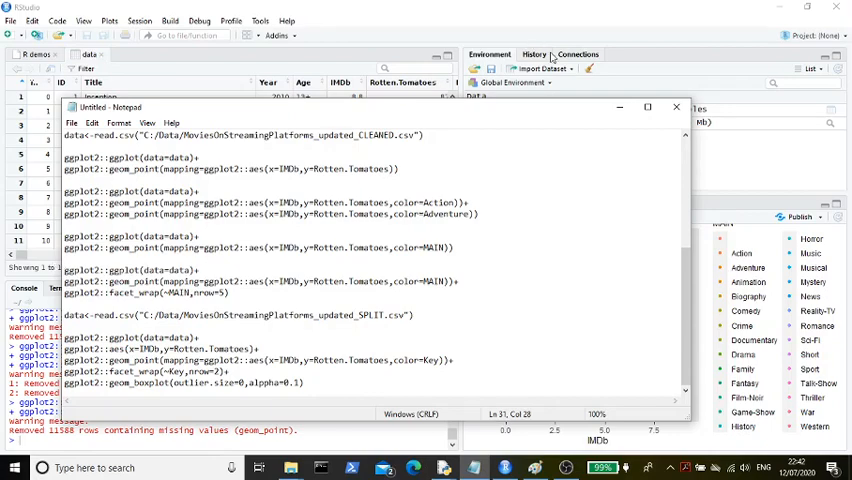
{"action": "left_click", "coordinate": [676, 107]}
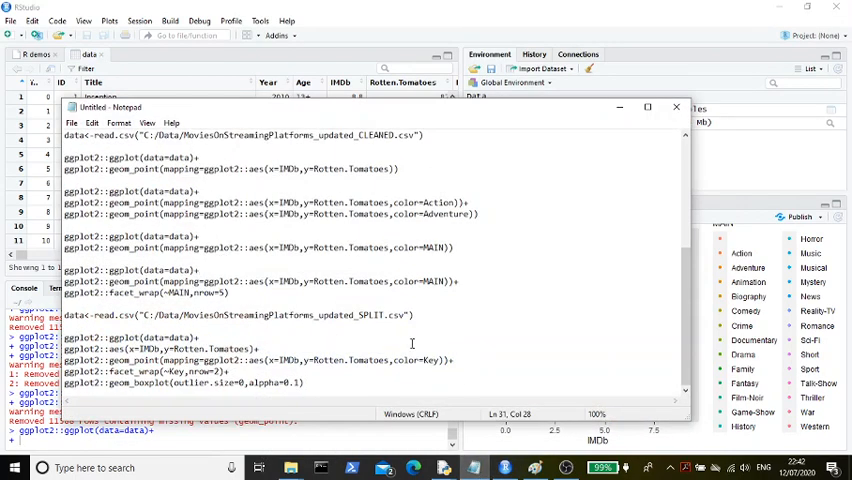
{"action": "left_click_drag", "start_coordinate": [60, 281], "coordinate": [455, 292]}
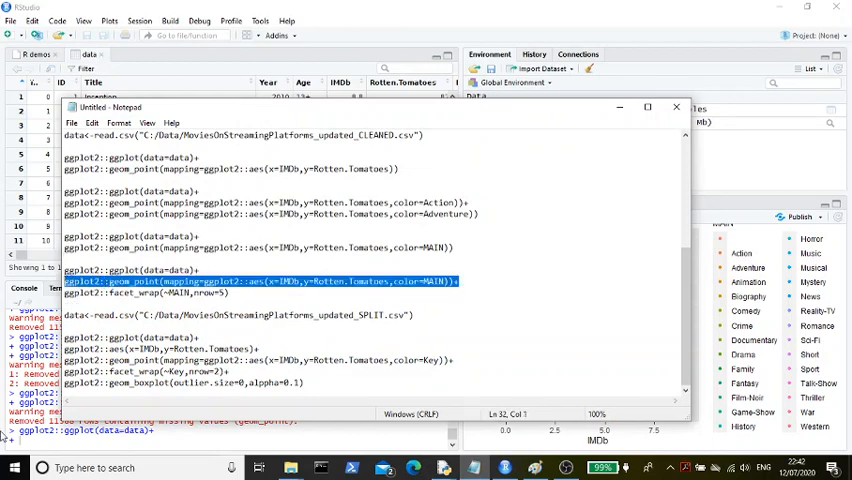
{"action": "left_click", "coordinate": [676, 107]}
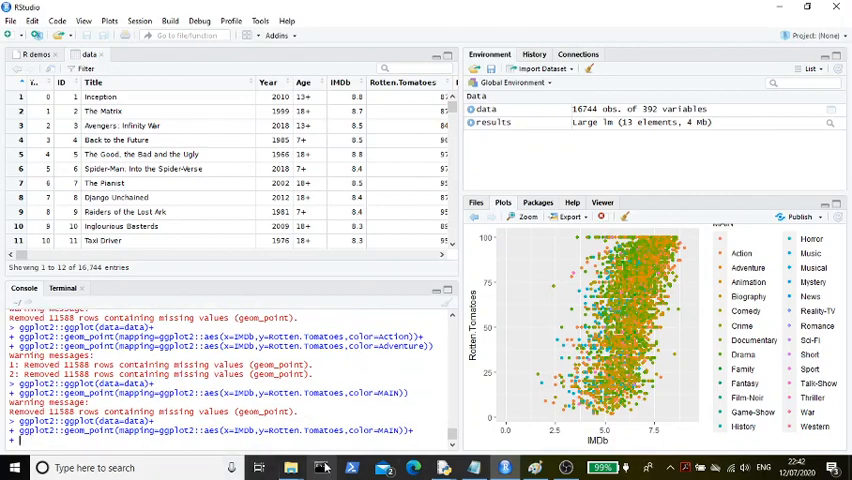
Step: Add facet_wrap(~MAIN,nrow=5) to split the scatter into one panel per main genre
{"action": "left_click", "coordinate": [320, 467]}
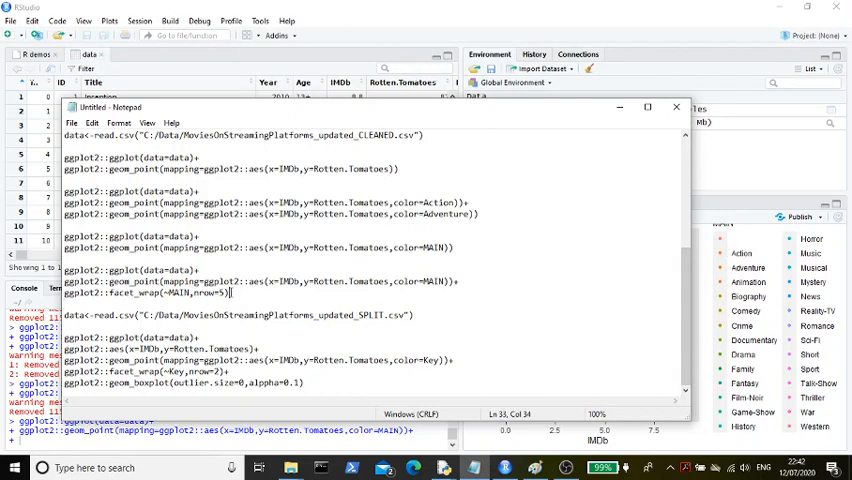
{"action": "triple_click", "coordinate": [145, 293]}
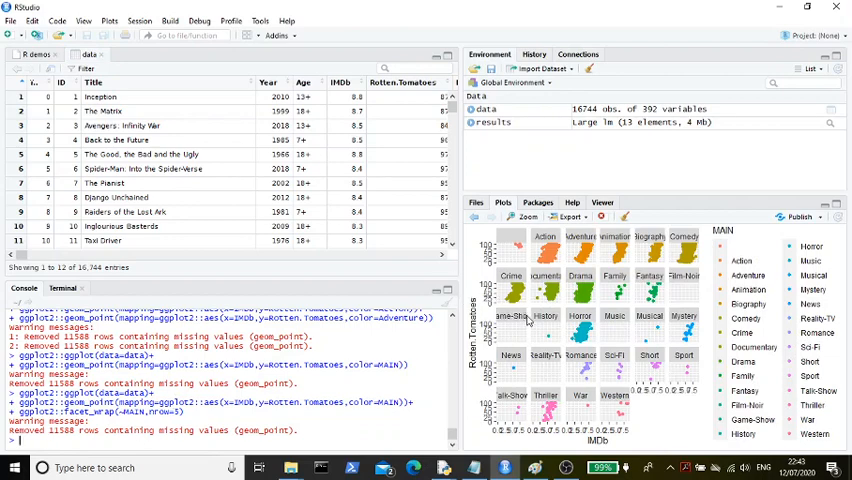
{"action": "mouse_move", "coordinate": [530, 318]}
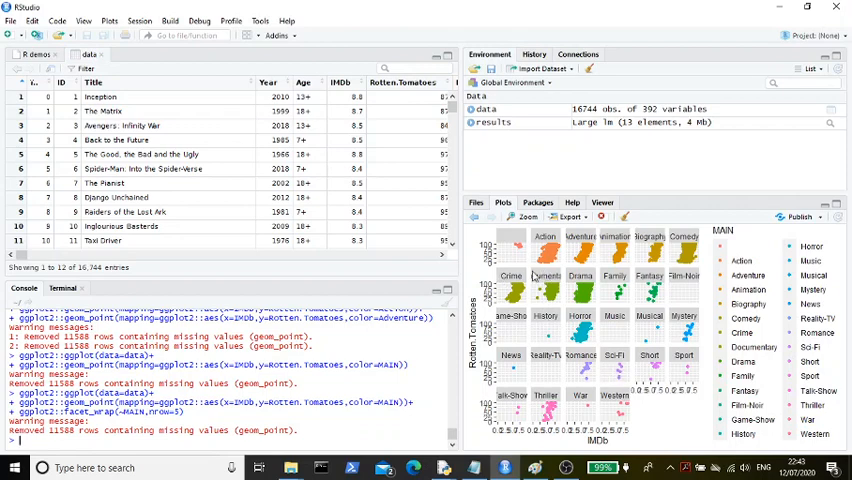
{"action": "mouse_move", "coordinate": [620, 308]}
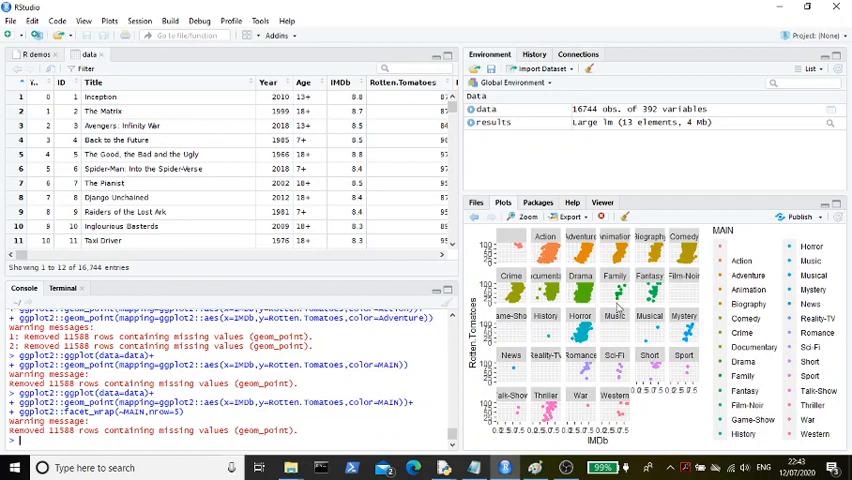
{"action": "left_click", "coordinate": [571, 217]}
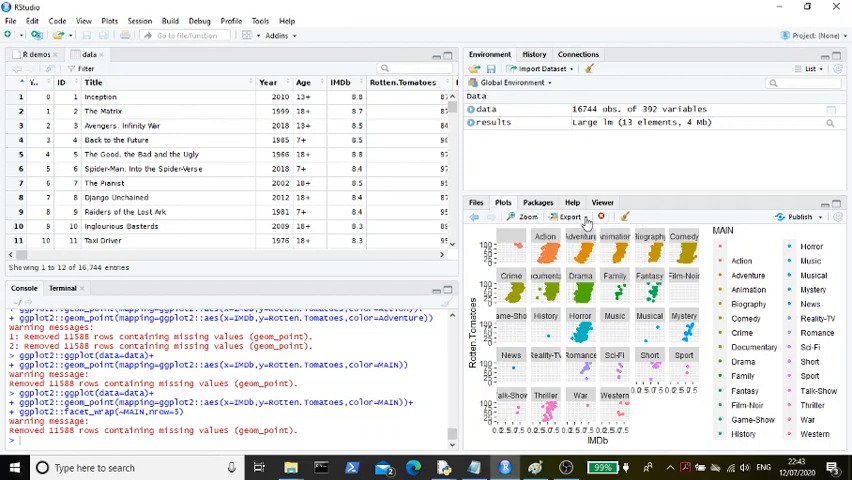
{"action": "mouse_move", "coordinate": [650, 256]}
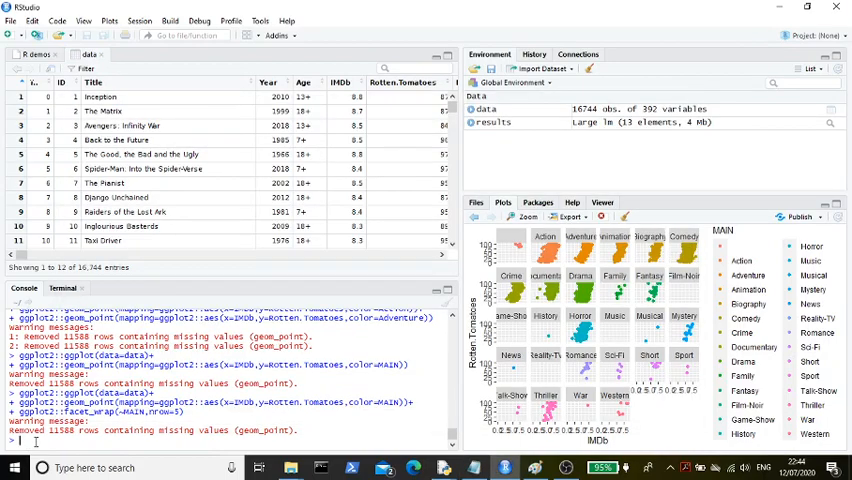
Step: Load data<-read.csv(".../MoviesonstreamingPlatforms_updated_SPLIT.csv") giving 17,381 rows of Key, IMDb and Rotten.Tomatoes
{"action": "type", "text": "data<-read.csv(\"C:/Data/MoviesonstreamingPlatforms_updated_SPLIT.csv\")"}
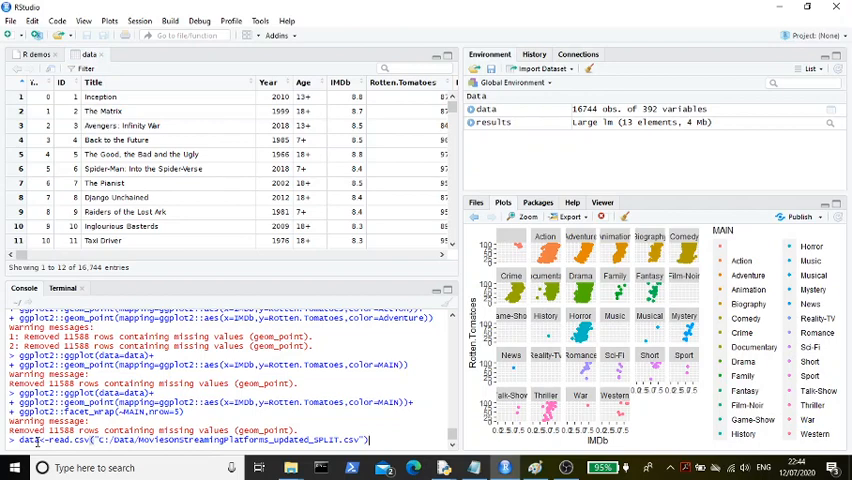
{"action": "key", "text": "Return"}
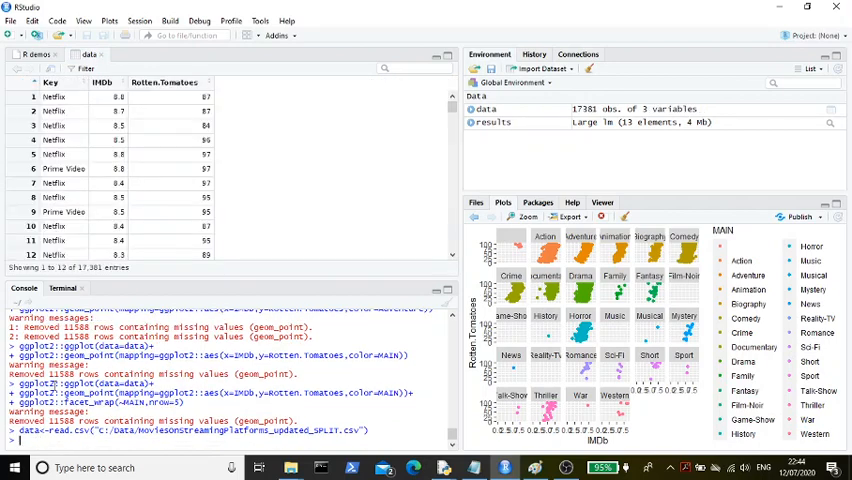
{"action": "mouse_move", "coordinate": [140, 148]}
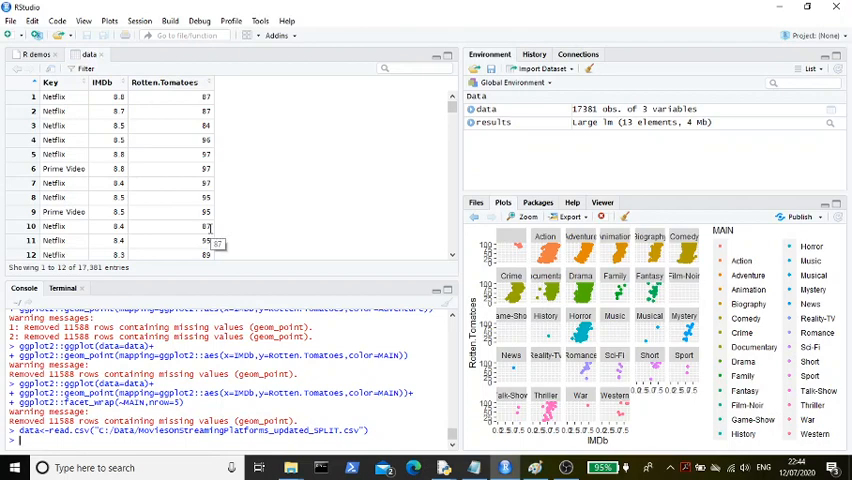
{"action": "mouse_move", "coordinate": [97, 108]}
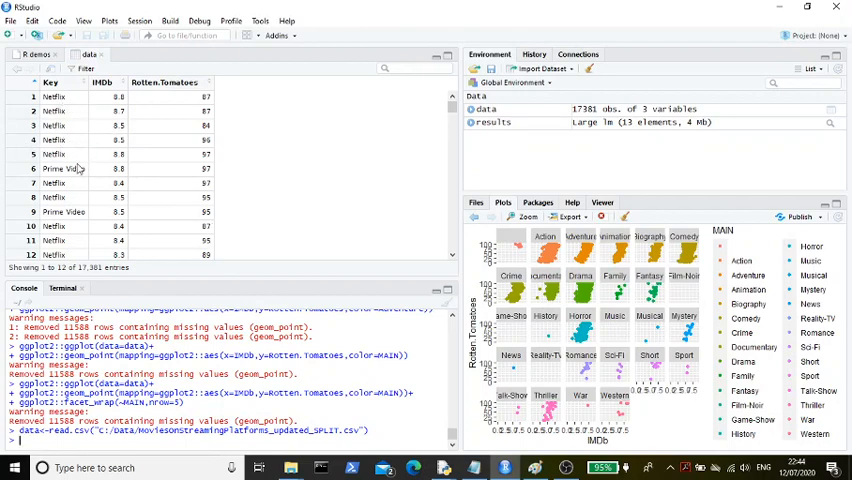
{"action": "mouse_move", "coordinate": [156, 116]}
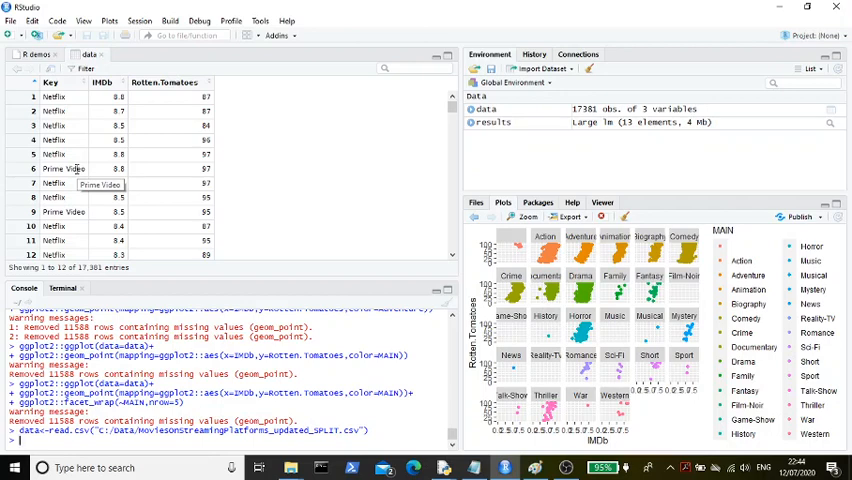
{"action": "mouse_move", "coordinate": [428, 446]}
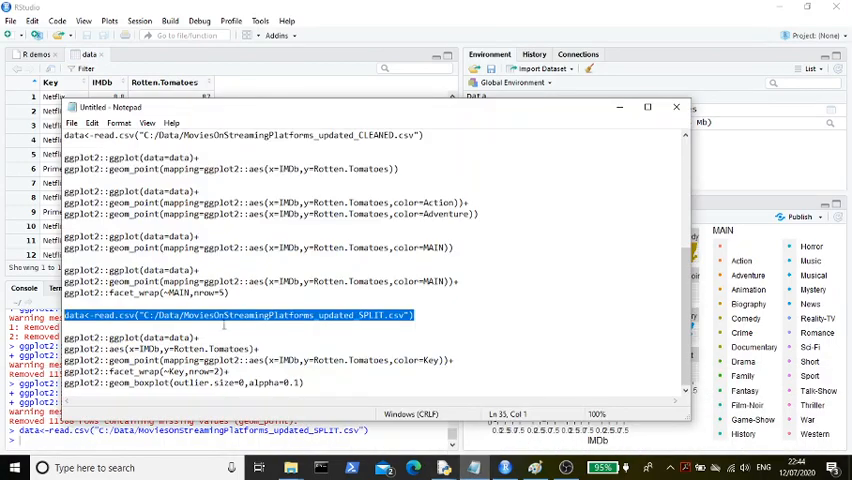
Step: Carry the ggplot base, aes and Key-coloured geom_point lines into the R console
{"action": "left_click", "coordinate": [130, 336]}
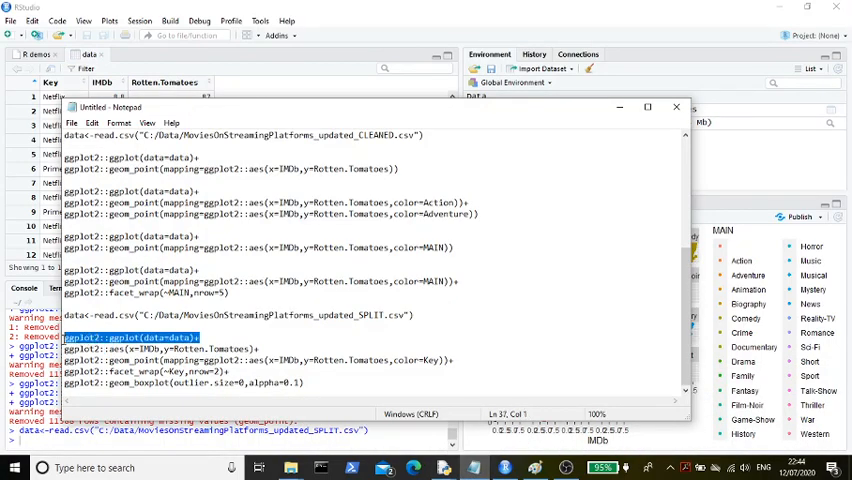
{"action": "mouse_move", "coordinate": [418, 84]}
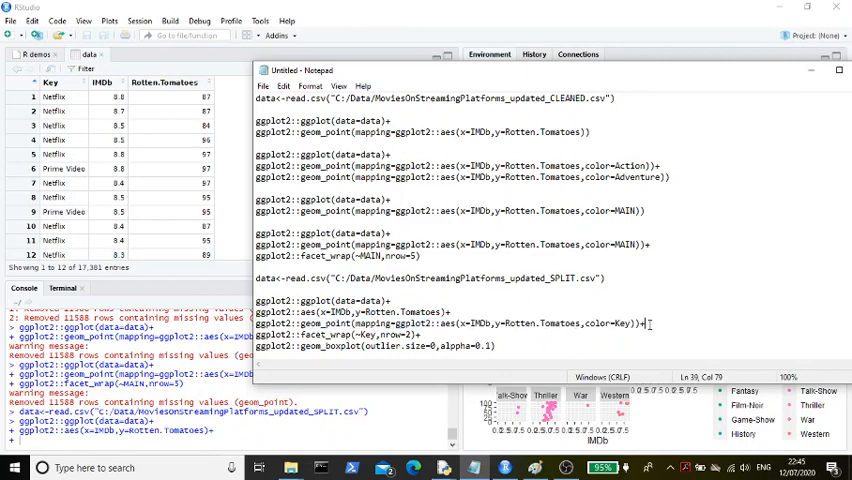
{"action": "triple_click", "coordinate": [450, 322]}
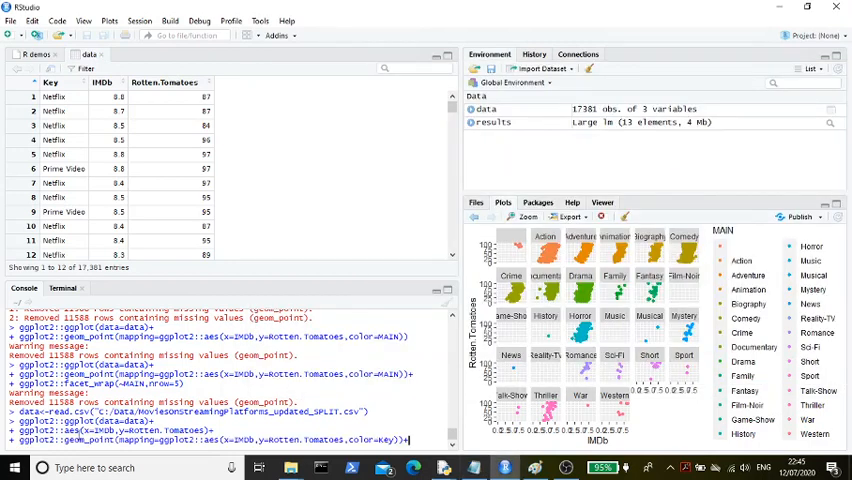
Step: Run facet_wrap(~Key, nrow=2) with geom_boxplot(outlier.size=0, alpha=0.1) for the four platform panels
{"action": "left_click", "coordinate": [474, 467]}
{"action": "type", "text": "ggplot2::geom_boxplot(outlier.size=0,alpha=0.1)"}
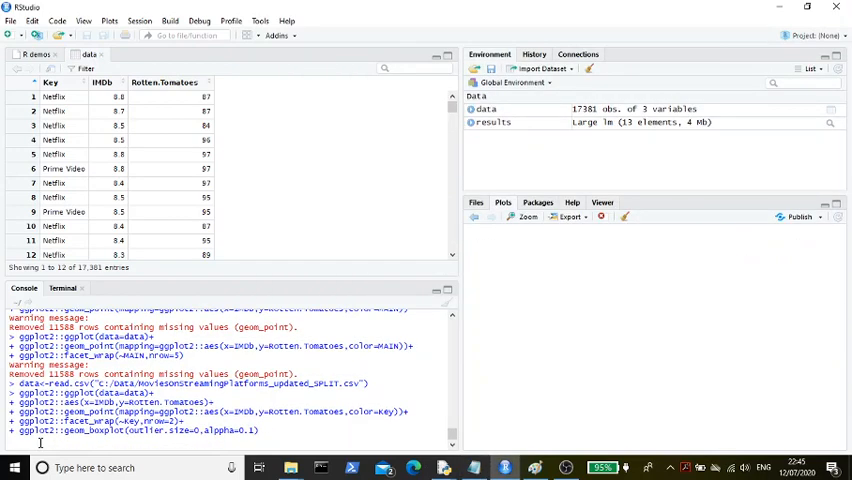
{"action": "key", "text": "Return"}
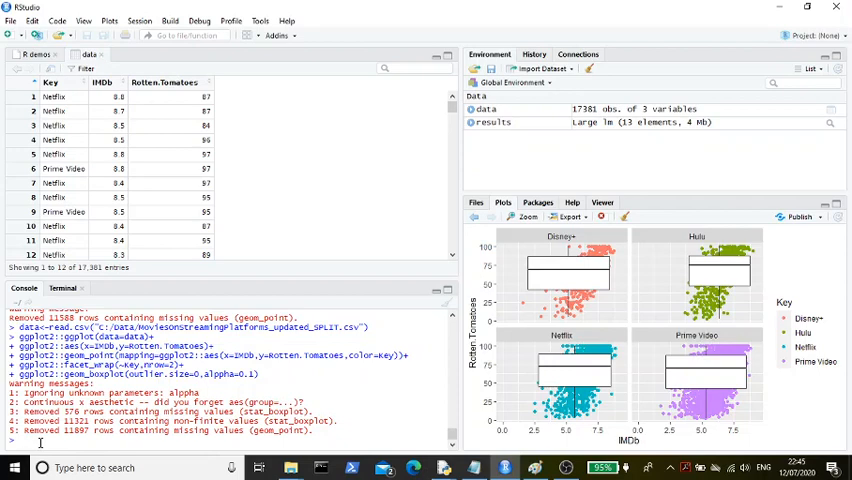
{"action": "mouse_move", "coordinate": [686, 301]}
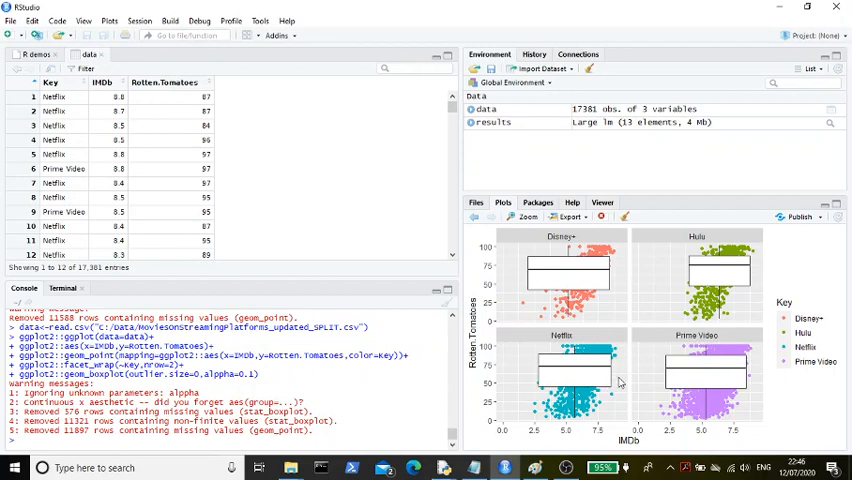
{"action": "mouse_move", "coordinate": [568, 381]}
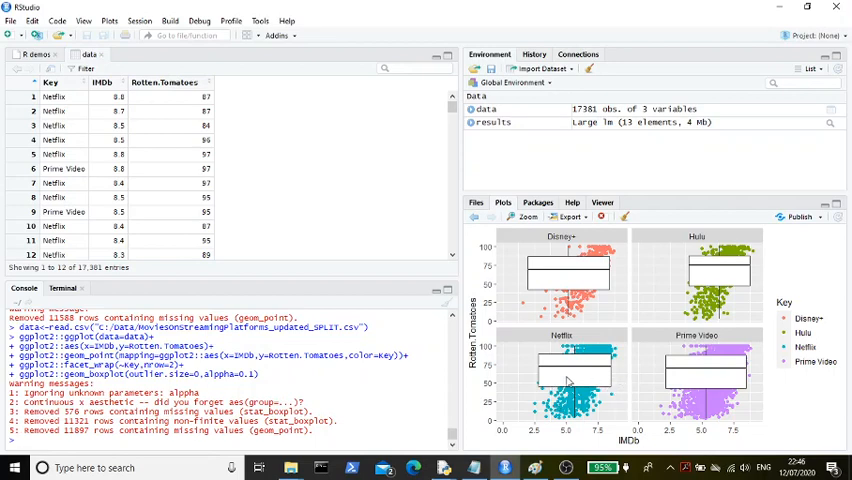
{"action": "mouse_move", "coordinate": [676, 281]}
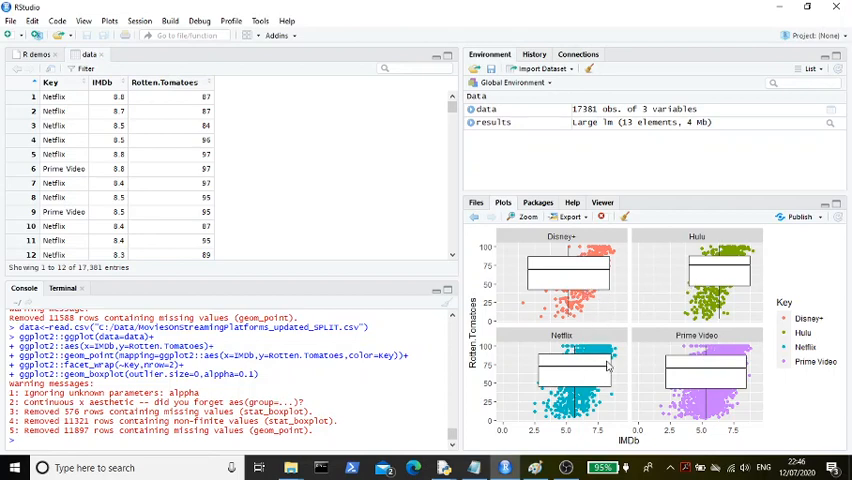
{"action": "mouse_move", "coordinate": [582, 370]}
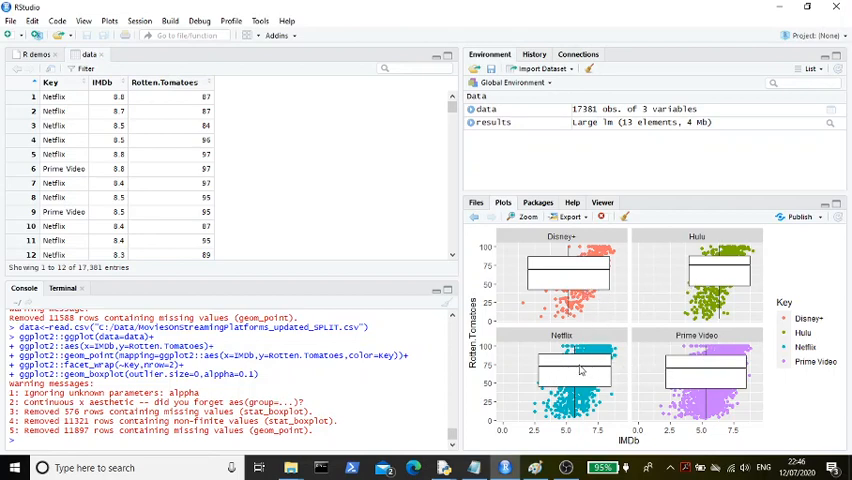
{"action": "mouse_move", "coordinate": [722, 373]}
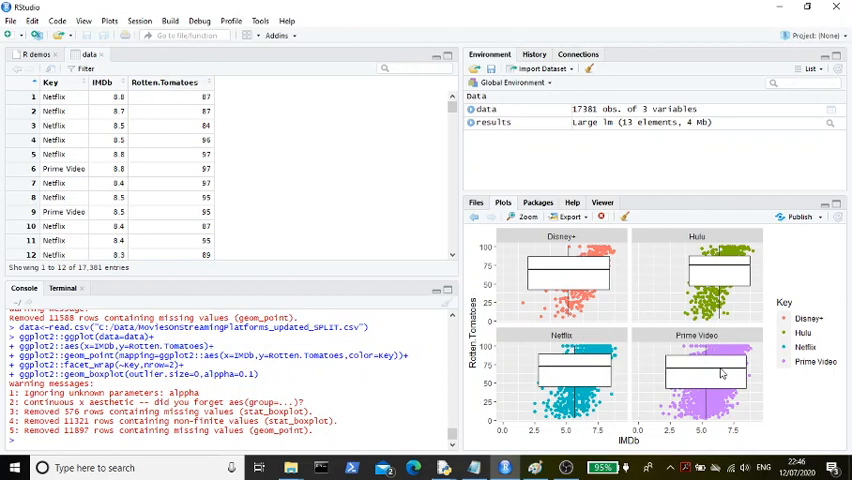
{"action": "mouse_move", "coordinate": [737, 281]}
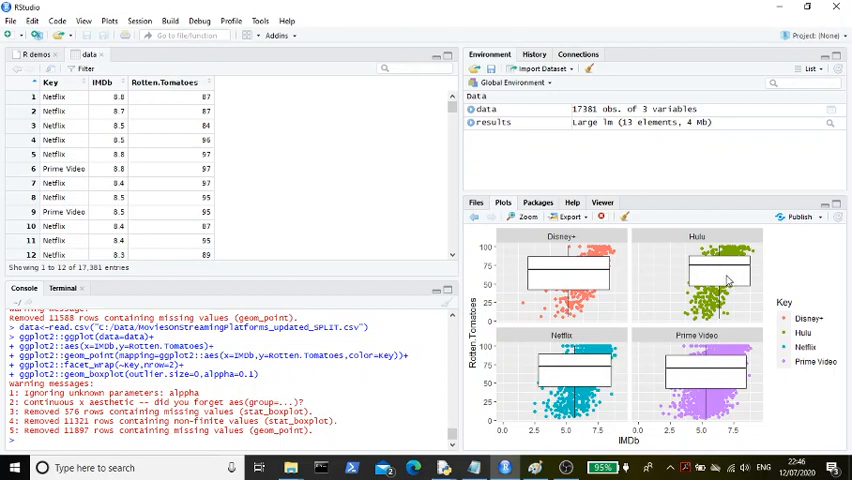
{"action": "mouse_move", "coordinate": [705, 275]}
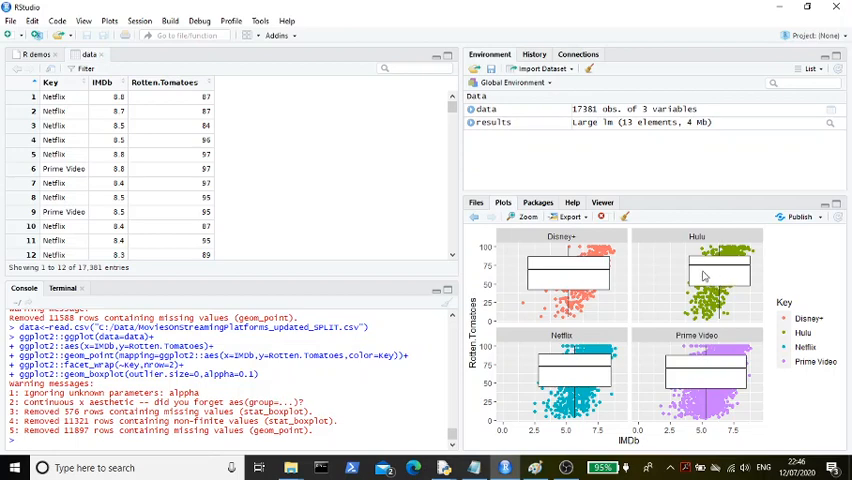
{"action": "mouse_move", "coordinate": [703, 274]}
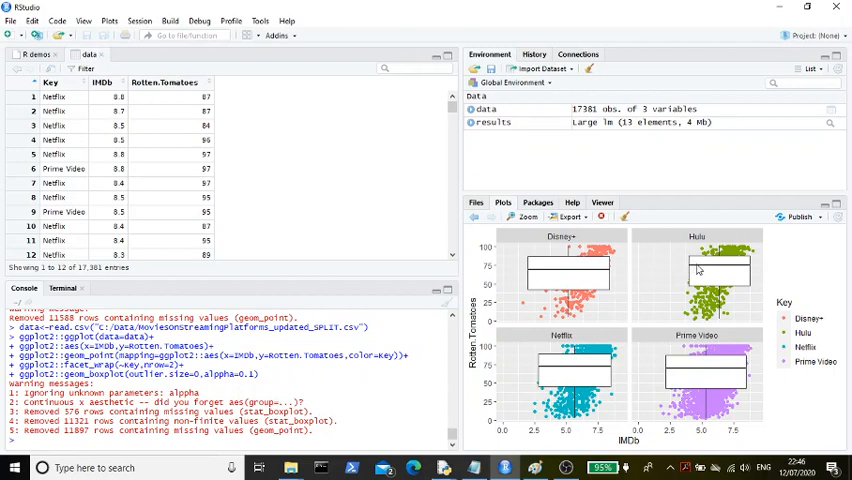
{"action": "mouse_move", "coordinate": [648, 341]}
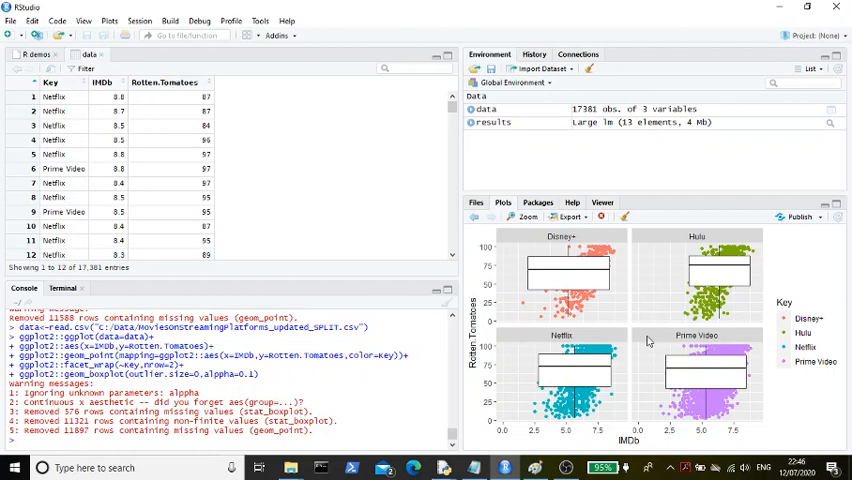
{"action": "mouse_move", "coordinate": [563, 302]}
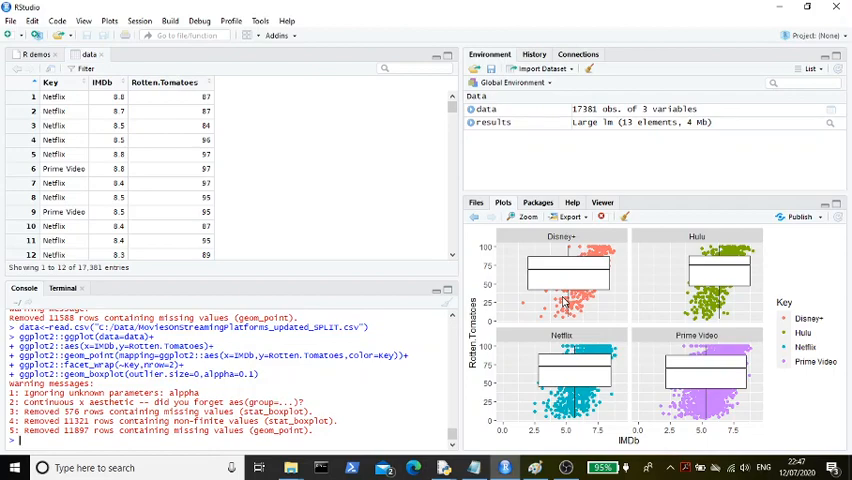
{"action": "mouse_move", "coordinate": [564, 302]}
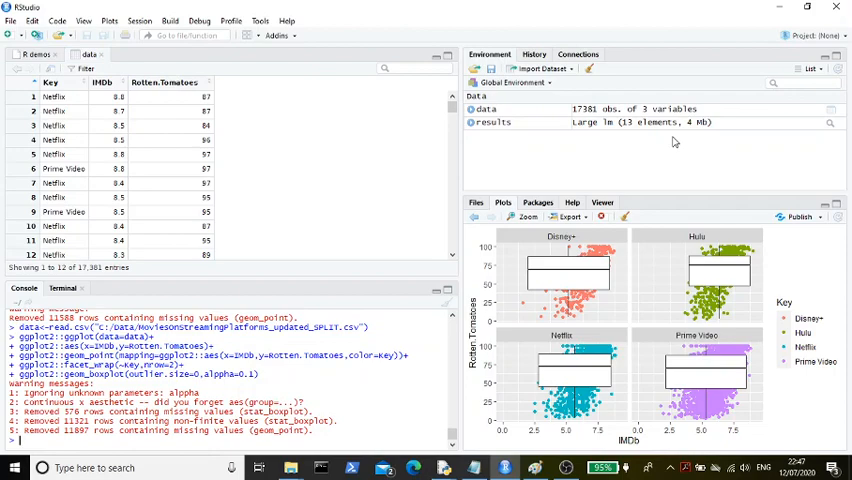
{"action": "mouse_move", "coordinate": [589, 414]}
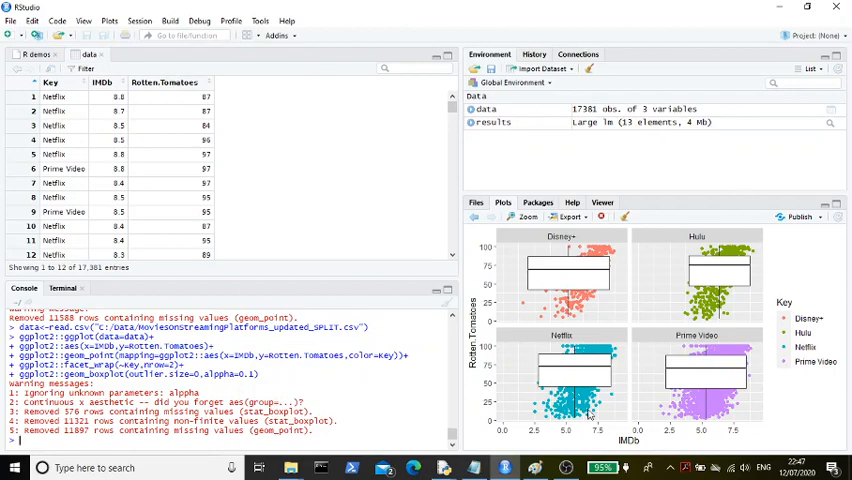